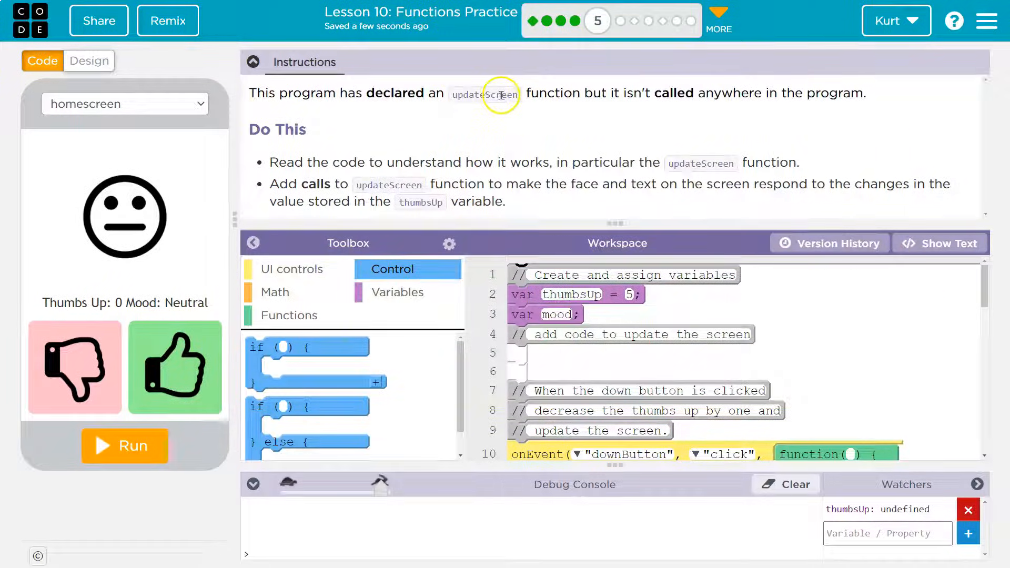
pyautogui.moveTo(584, 79)
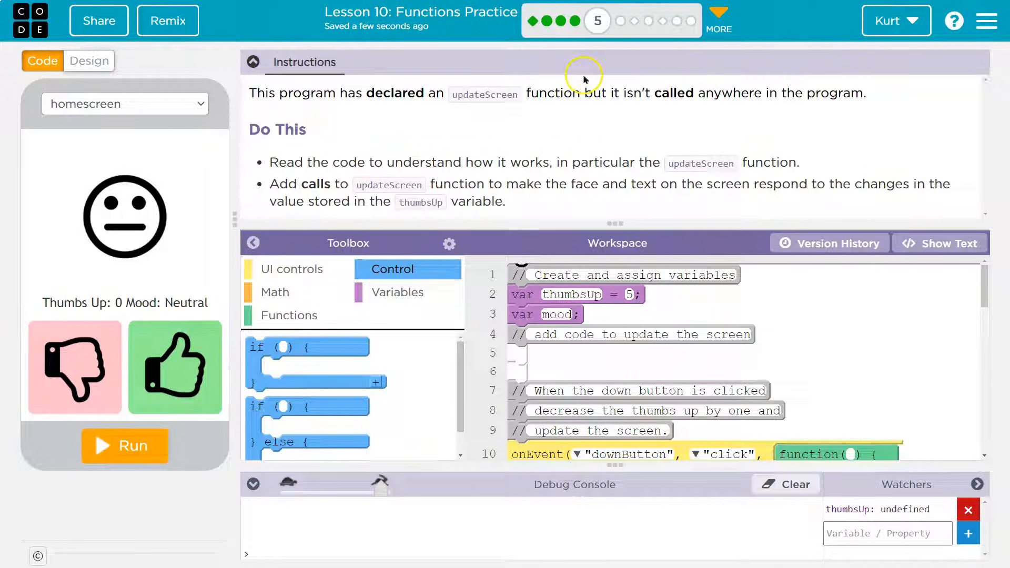
# Add an updateScreen() call inside the upButton click handler from the Functions toolbox
pyautogui.scroll(-3)
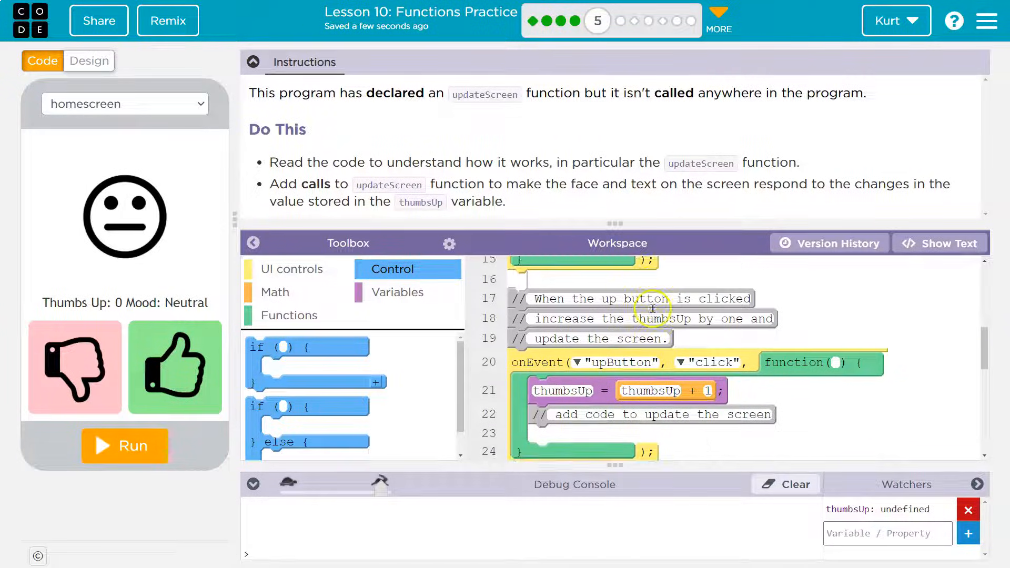
pyautogui.scroll(-3)
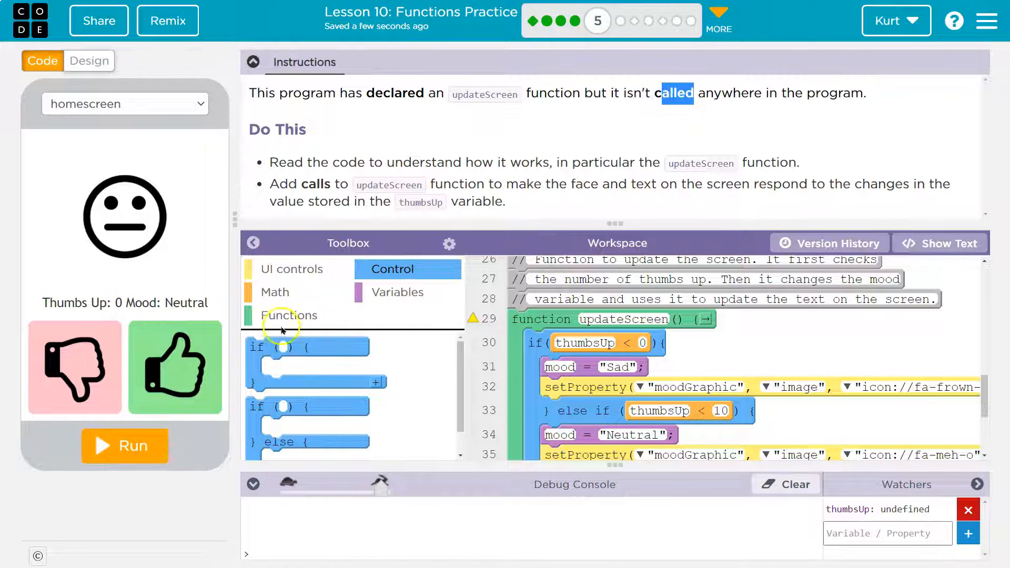
pyautogui.click(289, 315)
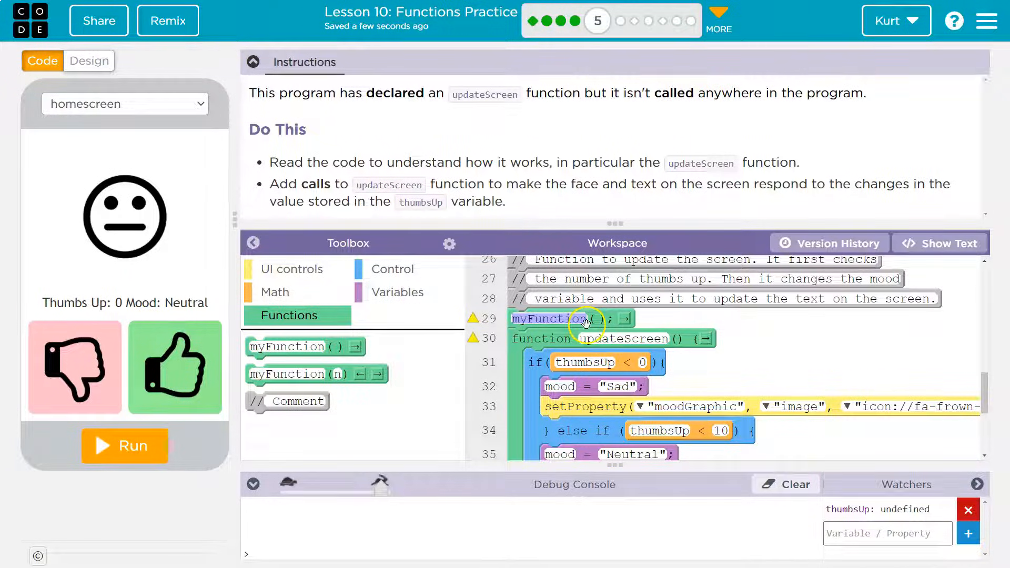
pyautogui.write('update')
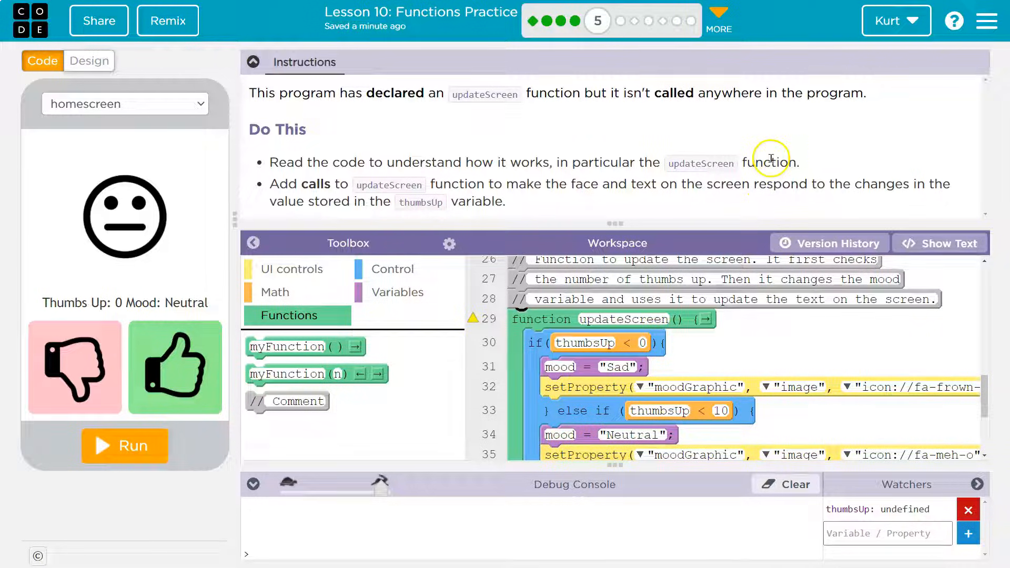
pyautogui.moveTo(475, 188)
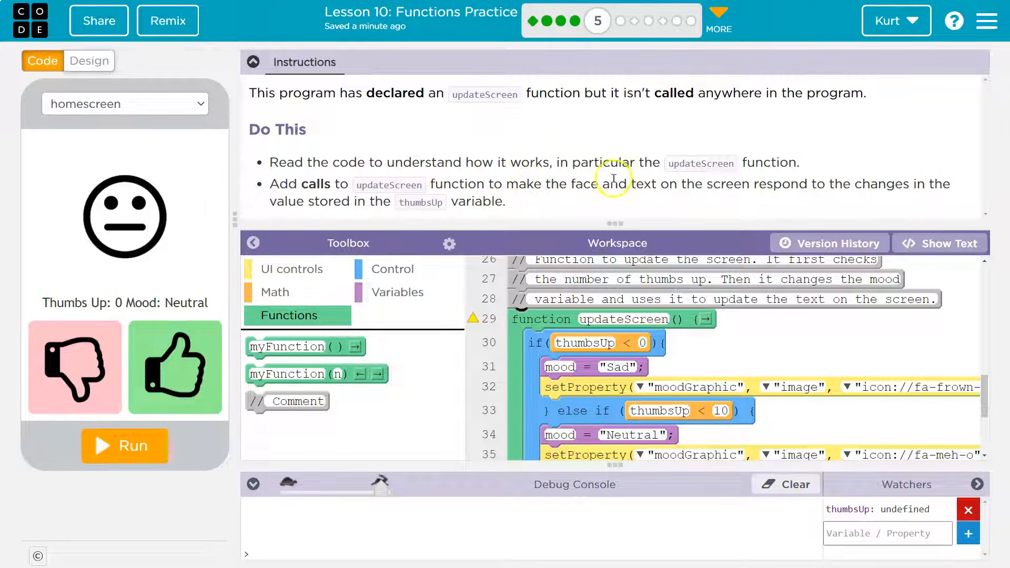
pyautogui.moveTo(716, 206)
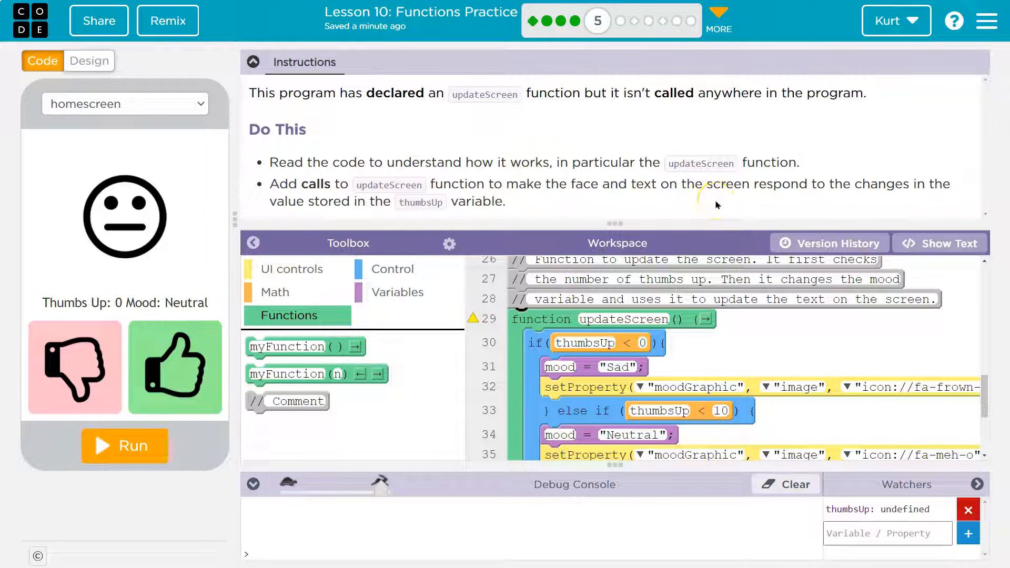
pyautogui.scroll(-3)
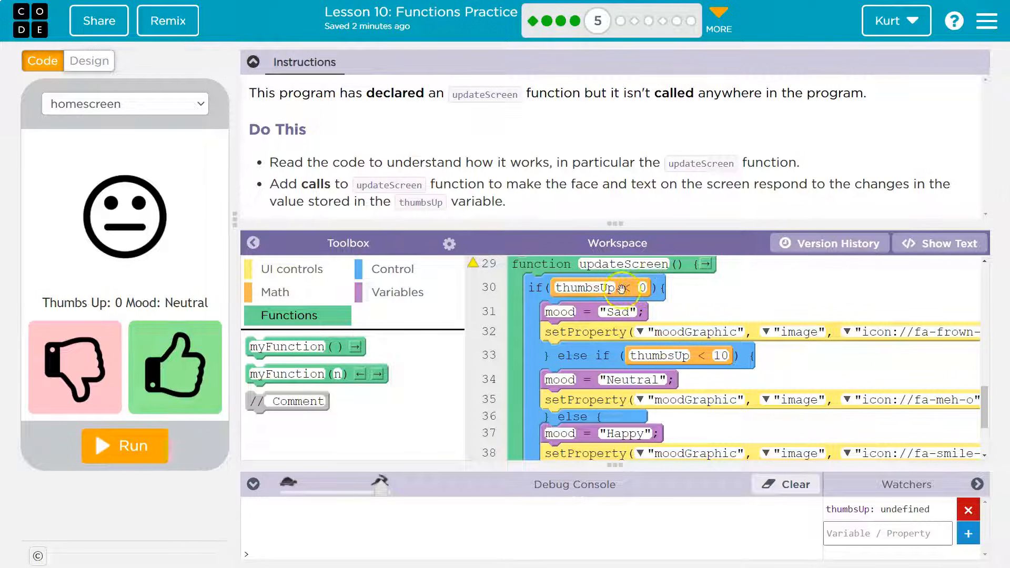
pyautogui.scroll(-3)
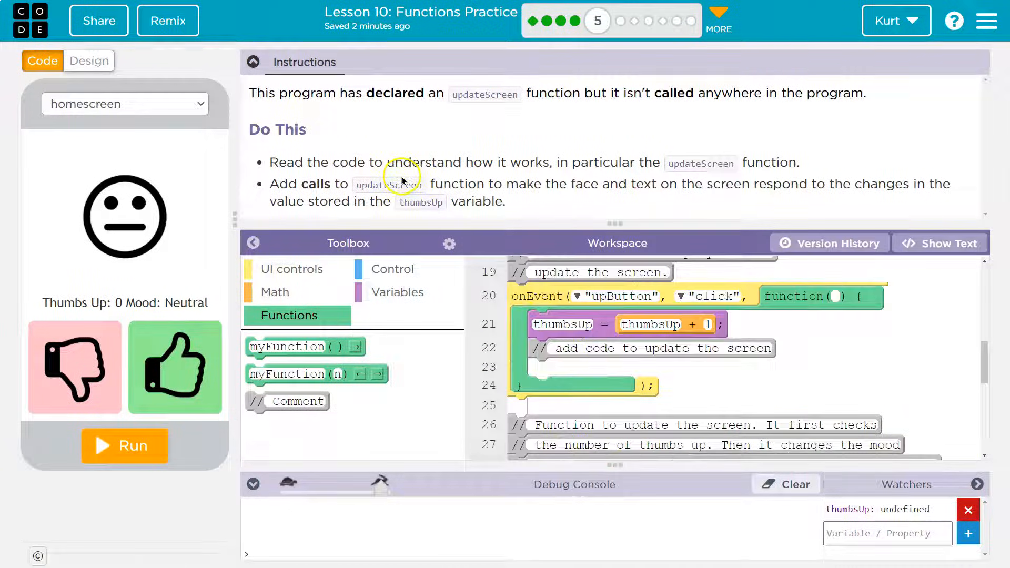
# Collapse Instructions and drag a myFunction() call into the downButton click handler
pyautogui.click(252, 62)
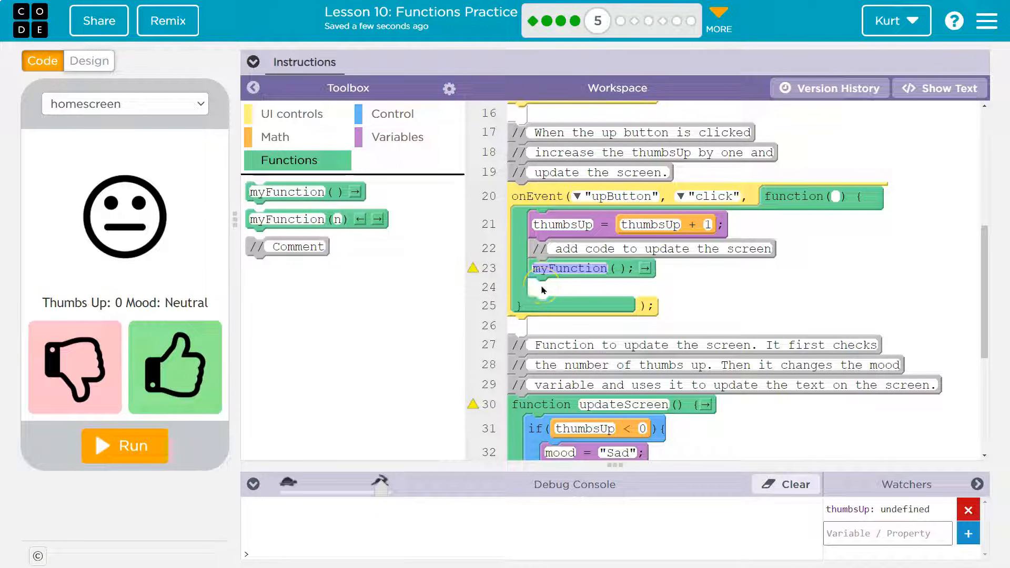
pyautogui.write('update')
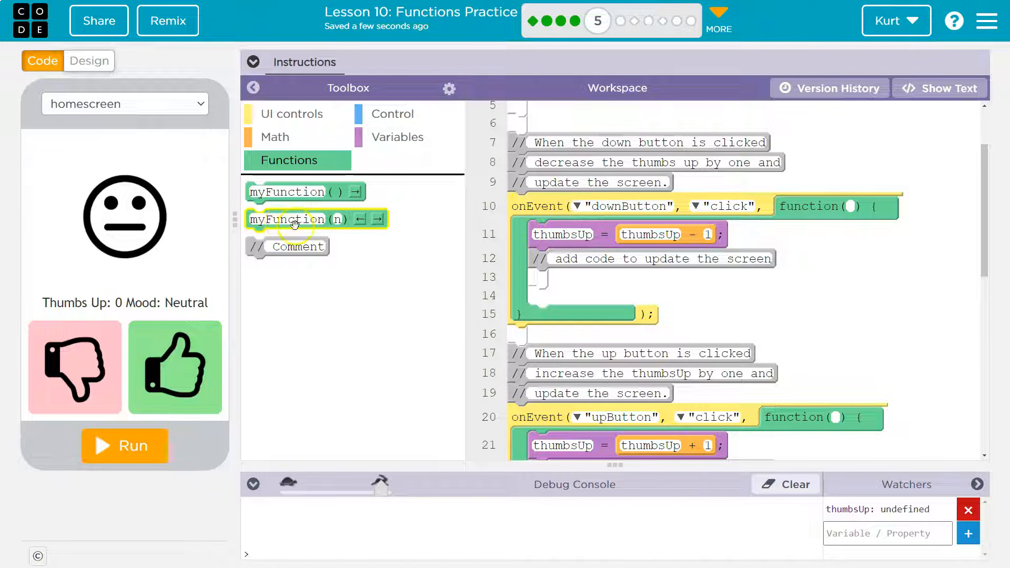
pyautogui.moveTo(286, 219); pyautogui.dragTo(556, 280)
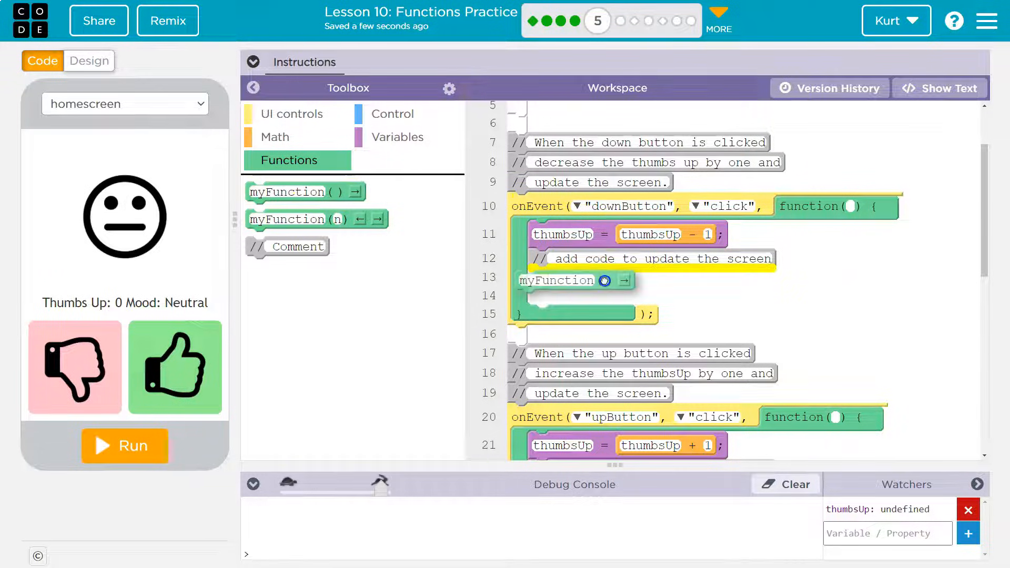
pyautogui.scroll(-3)
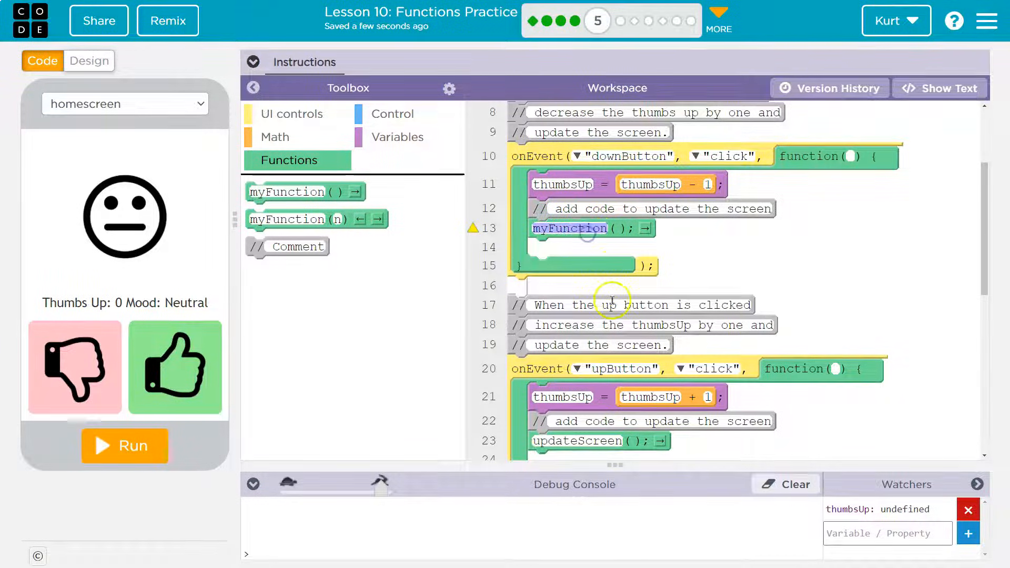
# Scroll through the code to review the updateScreen function down to its moodLabel update
pyautogui.scroll(-3)
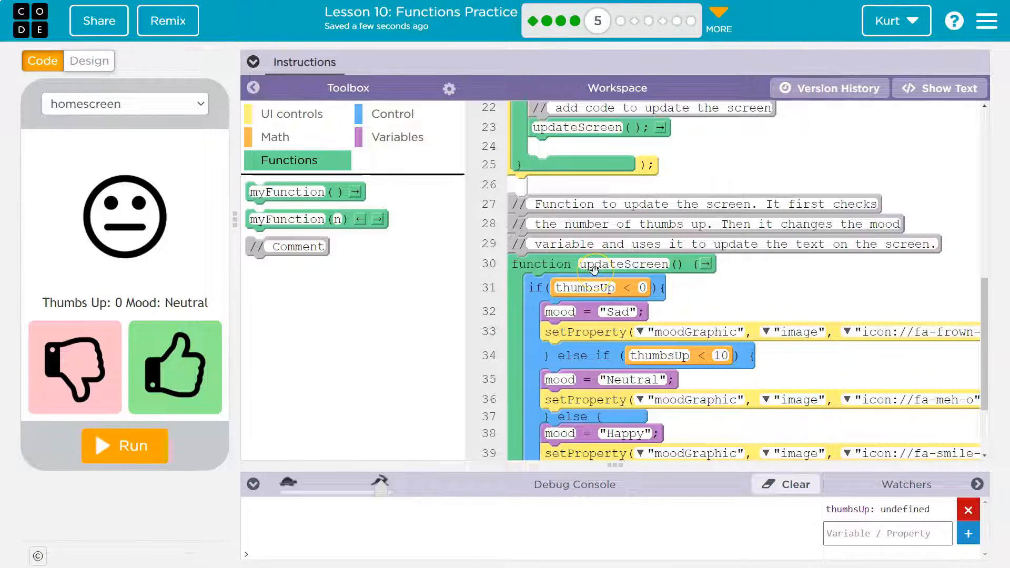
pyautogui.scroll(-3)
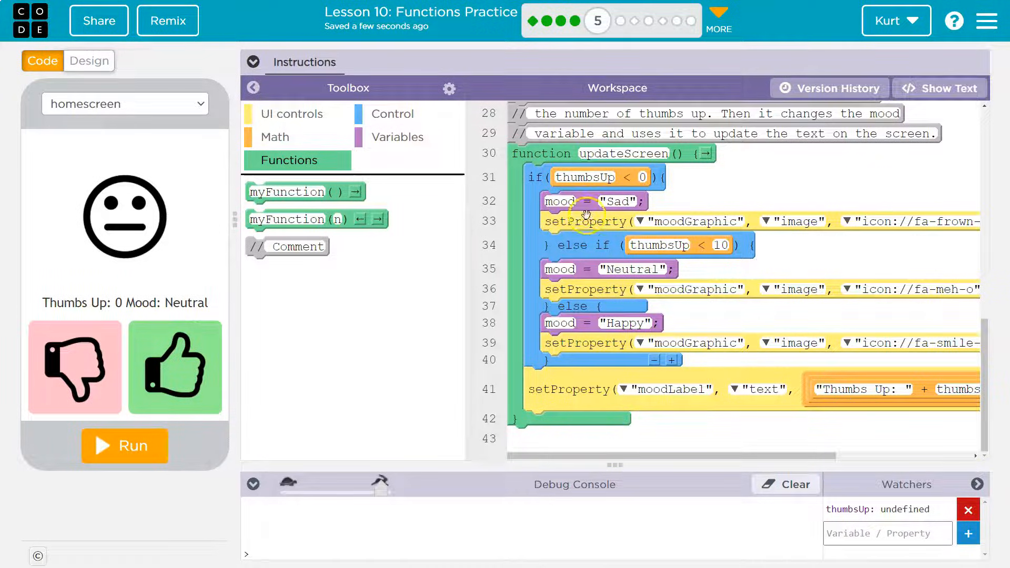
pyautogui.moveTo(624, 424)
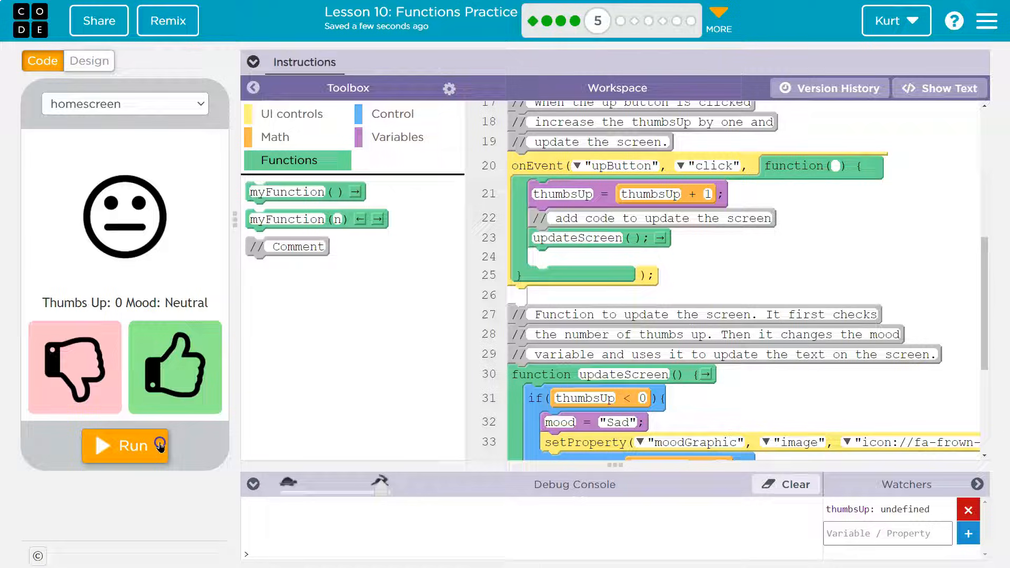
# Run the app and use the thumbs buttons to see the mood go Neutral, Sad below zero, then Happy
pyautogui.click(175, 367)
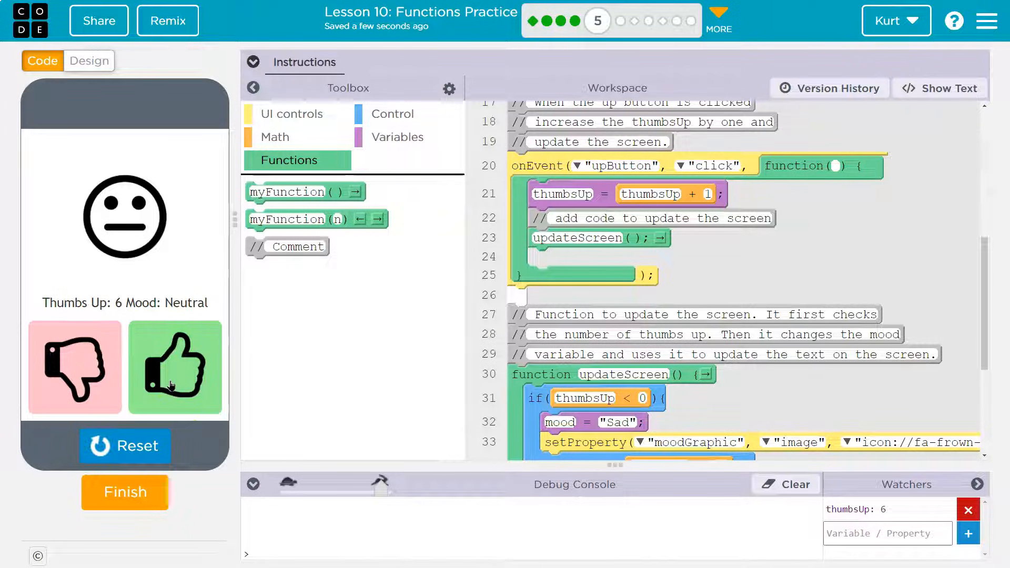
pyautogui.click(174, 367)
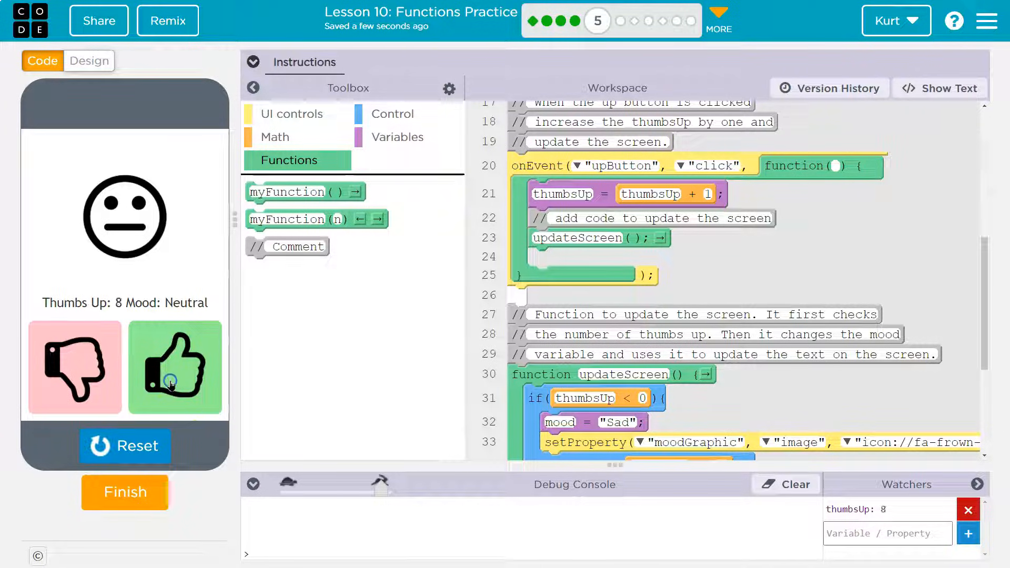
pyautogui.click(173, 367)
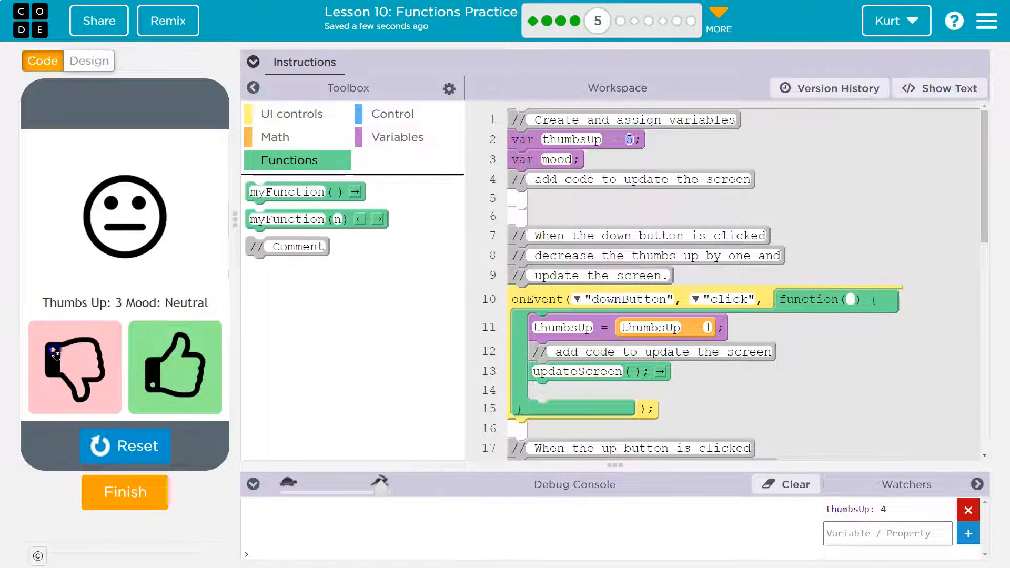
pyautogui.click(74, 368)
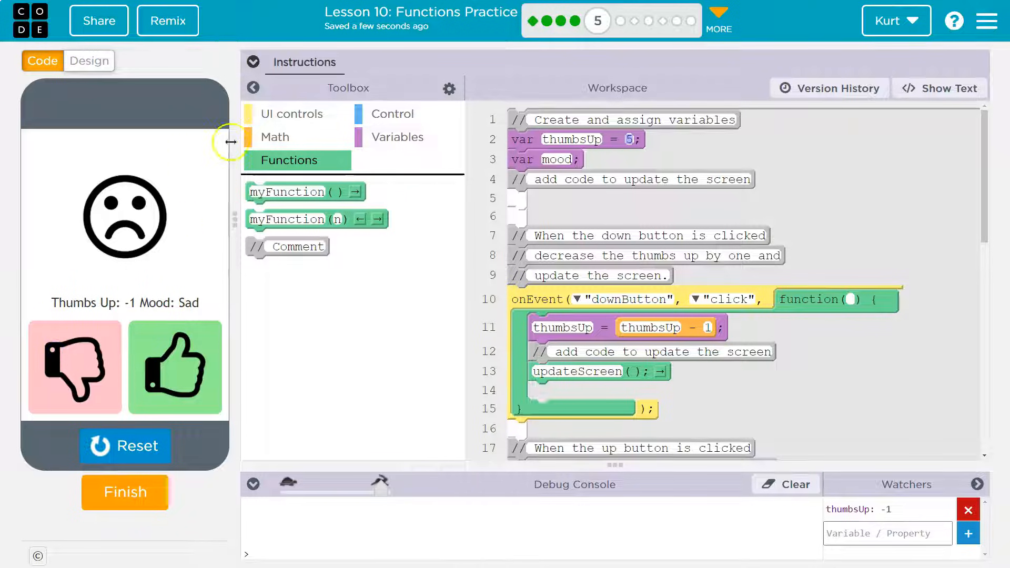
pyautogui.click(254, 62)
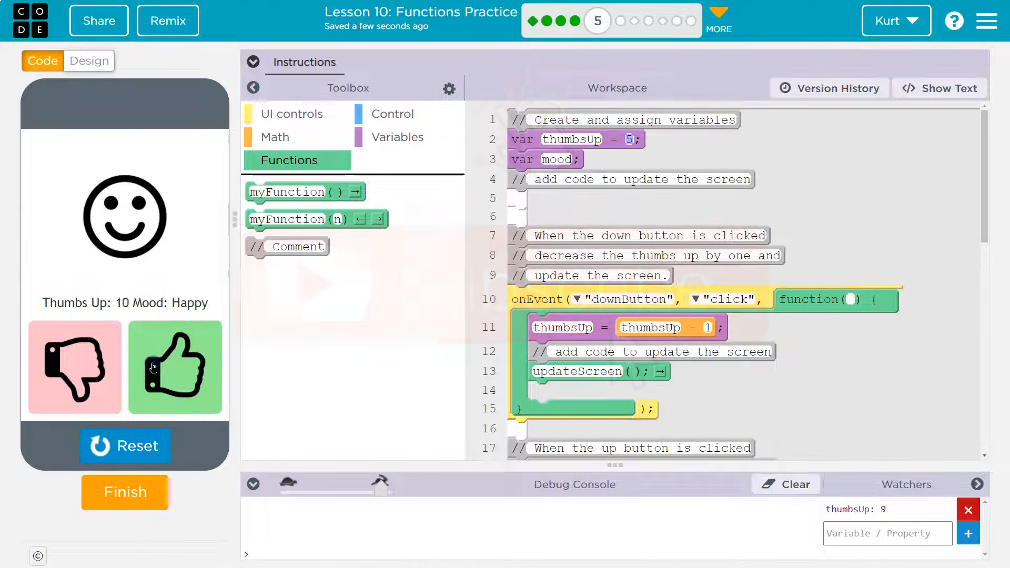
pyautogui.click(176, 367)
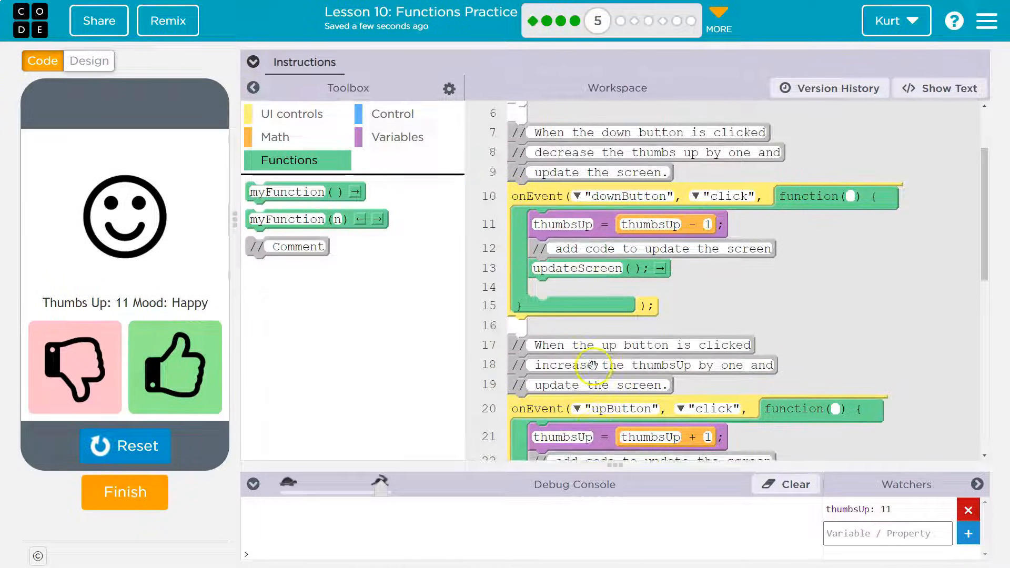